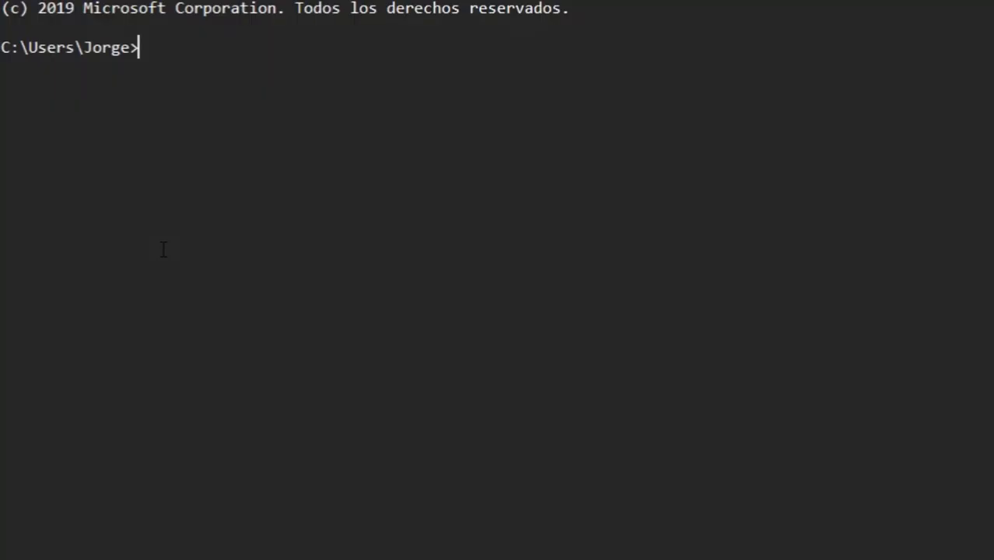
- Run 'pip install pillow qrcode' to install the imaging and QR packages
type("pi")
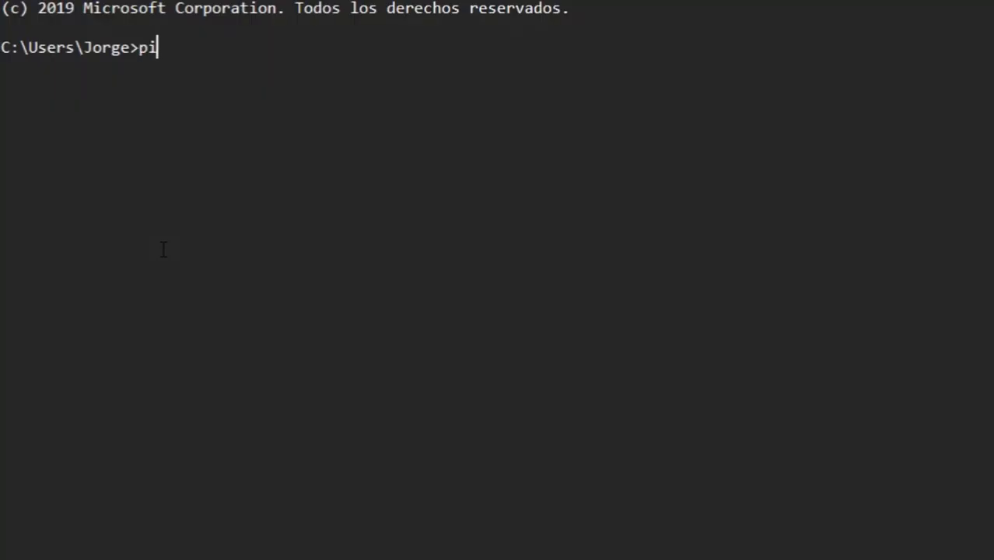
type("p install pill")
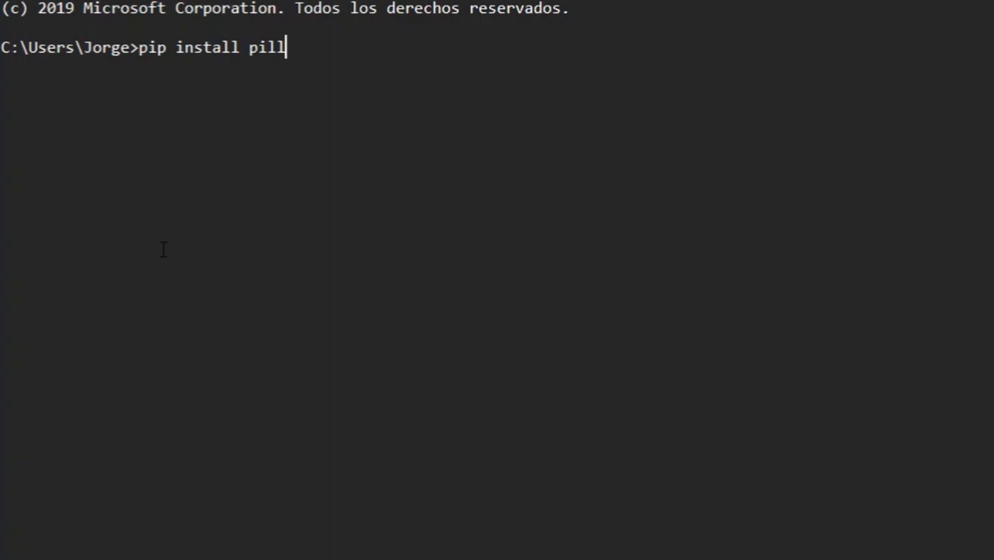
type("ow qrcode")
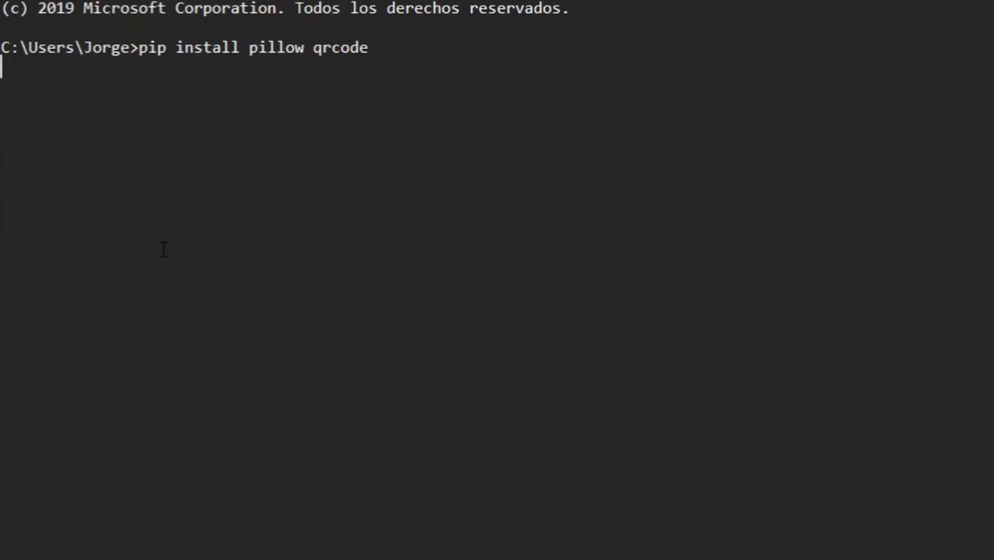
mouse_move(373, 286)
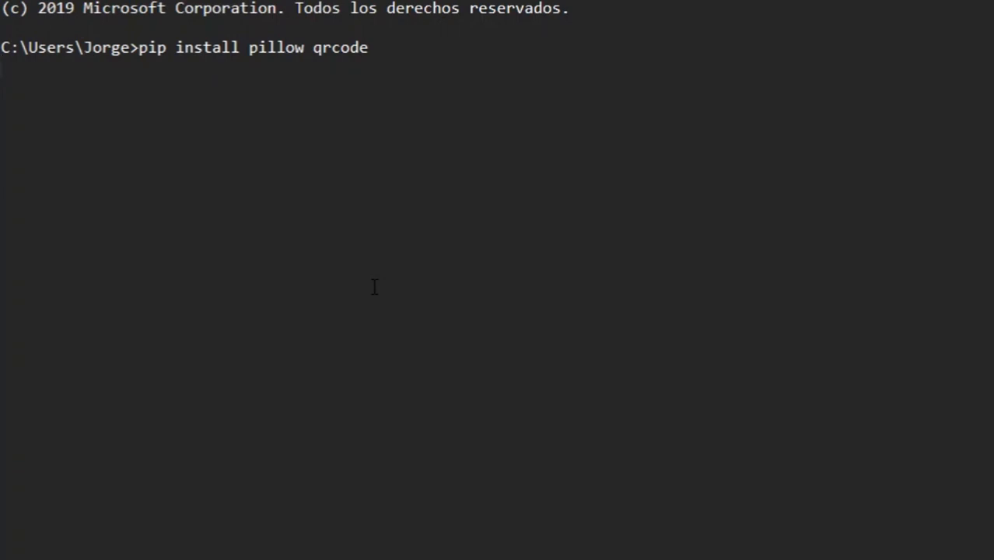
key("enter")
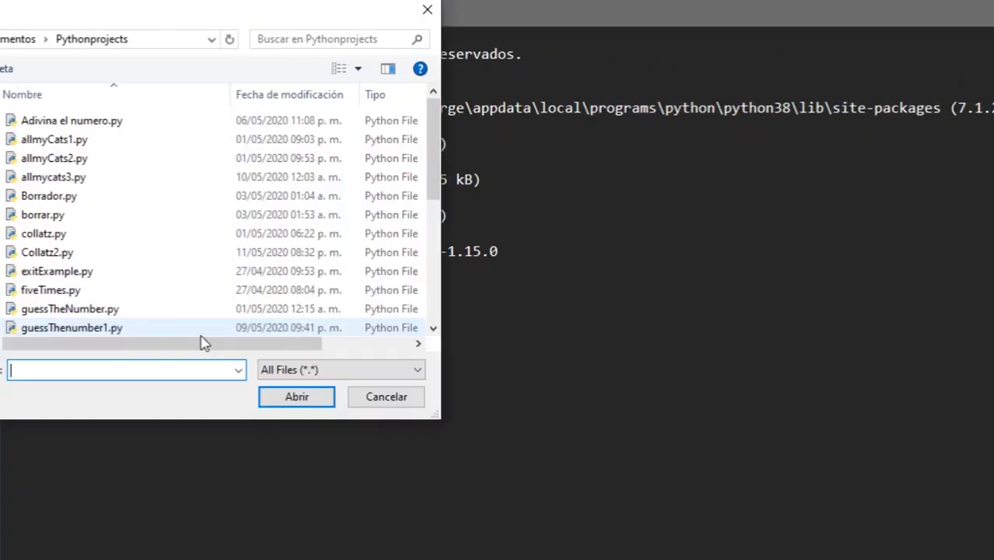
- Open Qr_generator.py from the Pythonprojects folder in the editor
scroll("down", 3)
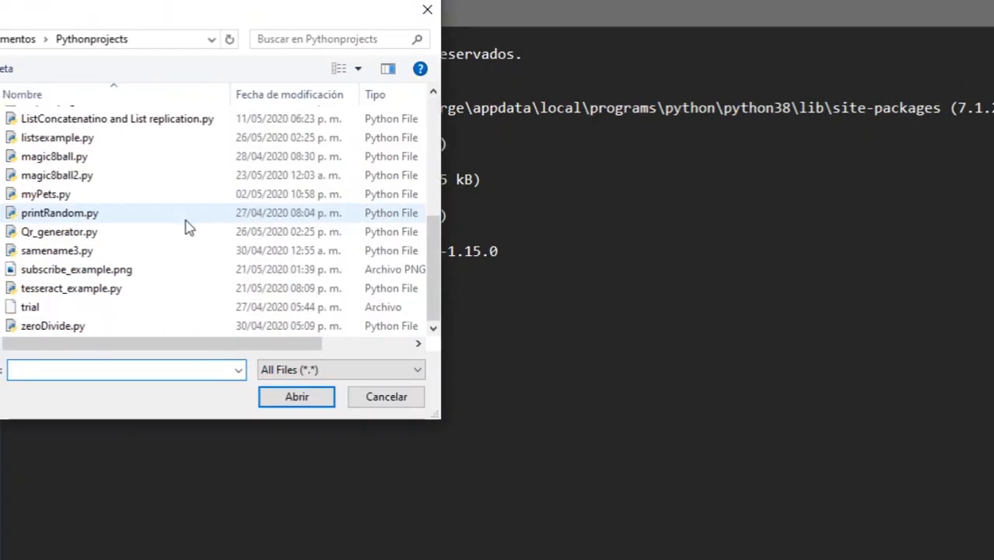
mouse_move(146, 251)
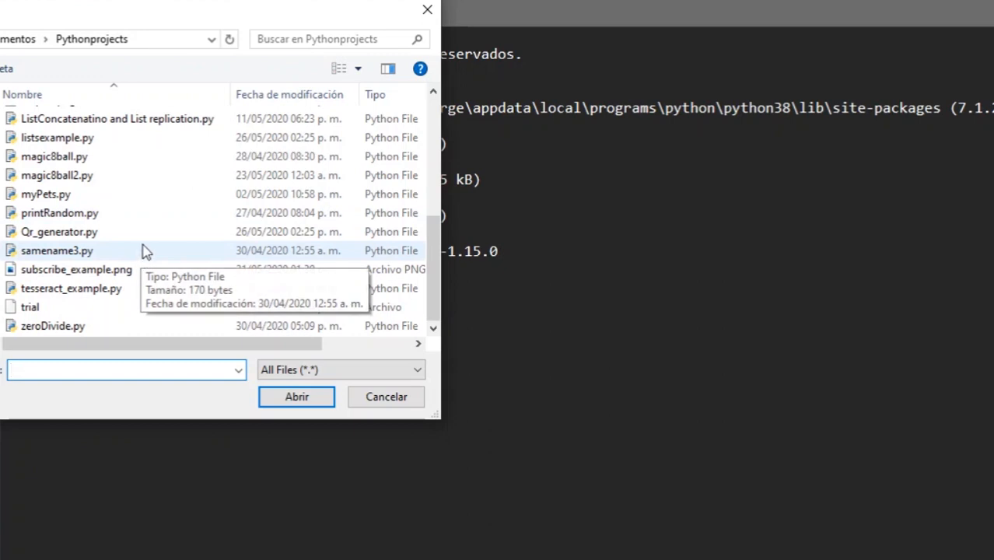
left_click(60, 230)
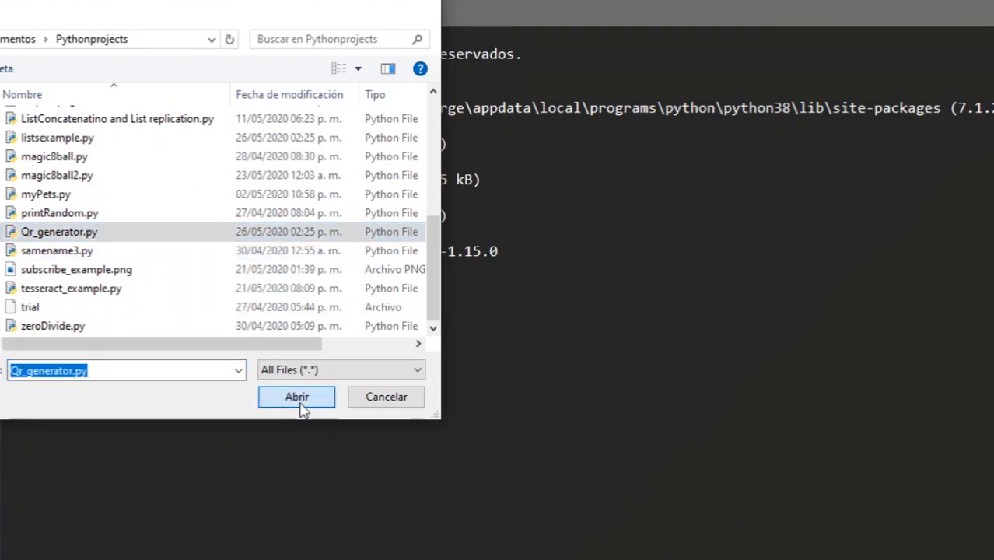
left_click(296, 397)
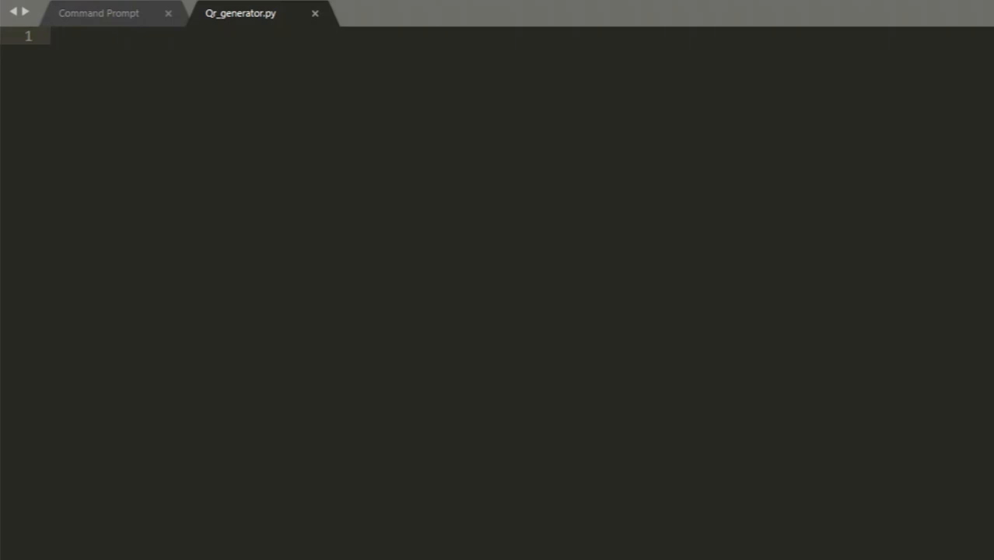
- Import Image and ImageDraw from PIL and import the qrcode module
type("from")
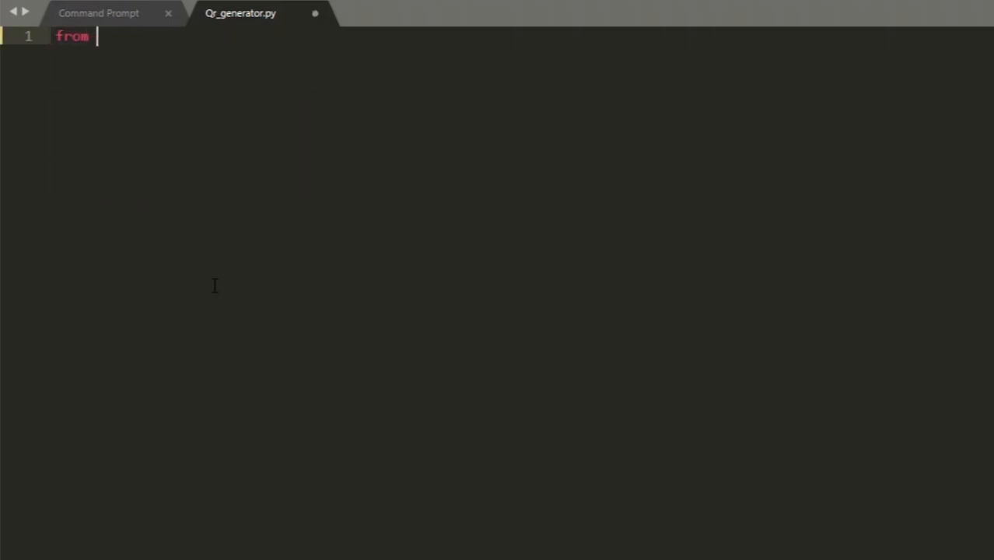
type("PIL import")
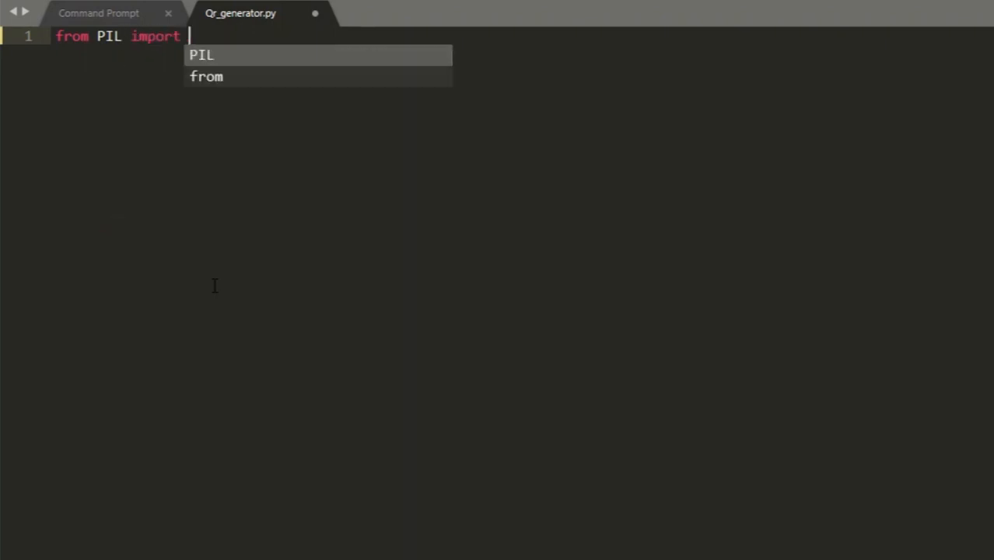
type("Image")
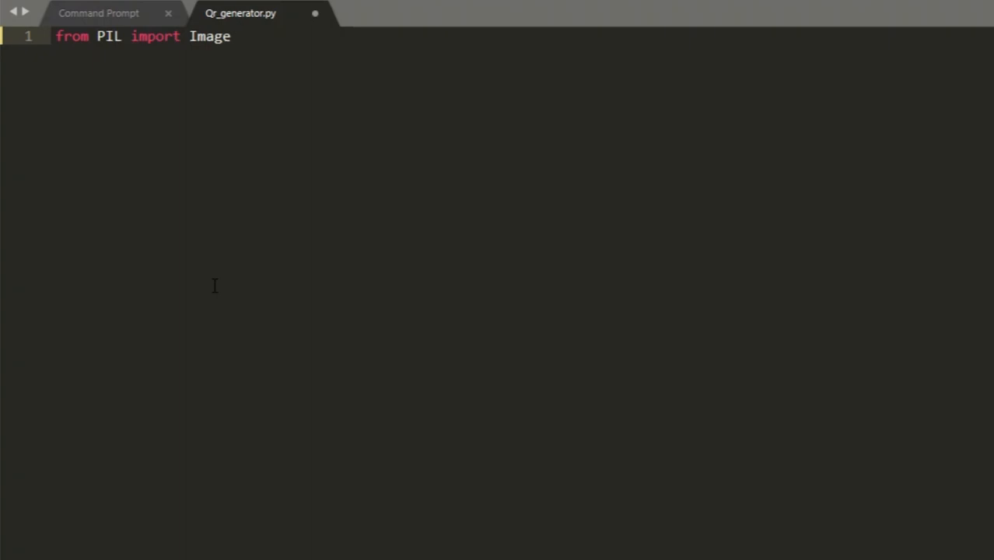
type(", Image")
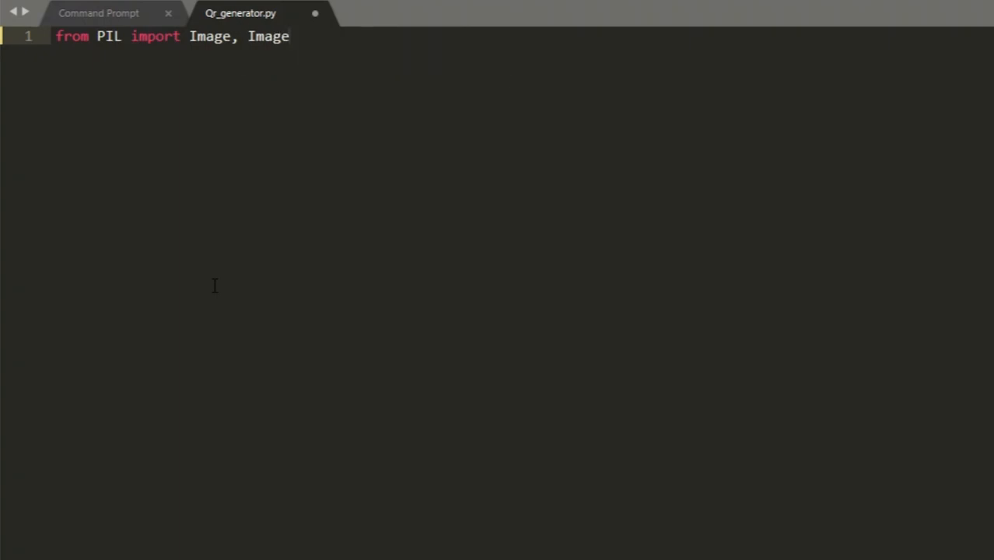
type("Draw")
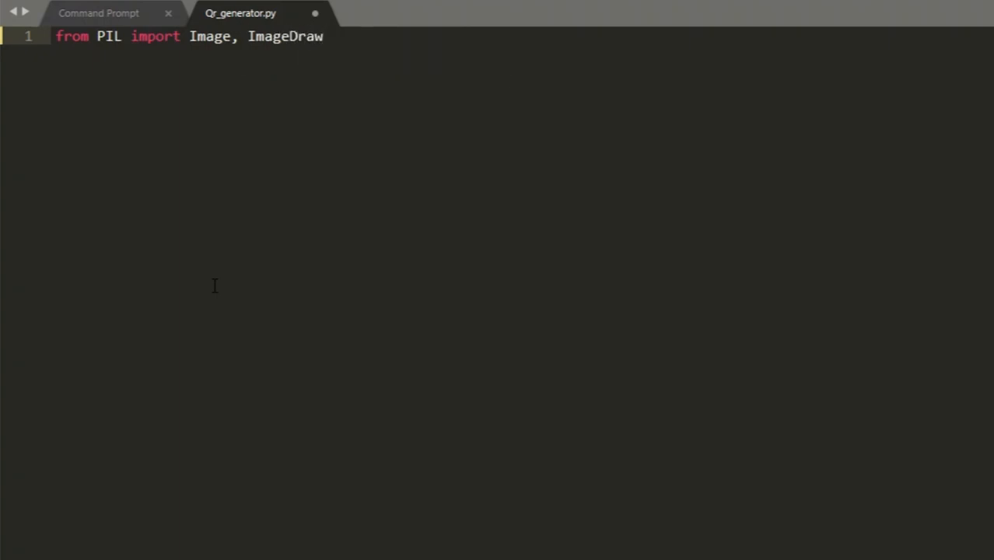
type("import q")
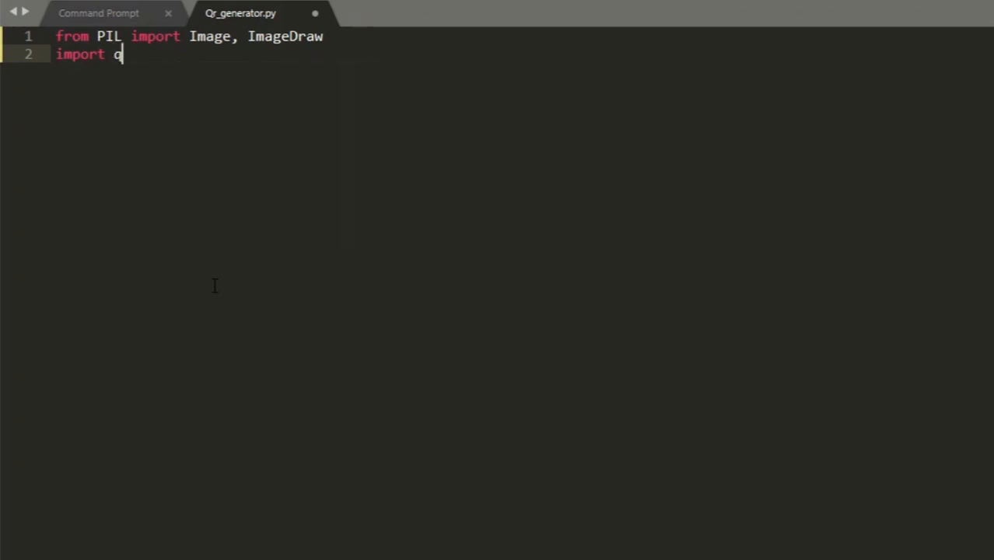
type("rcode")
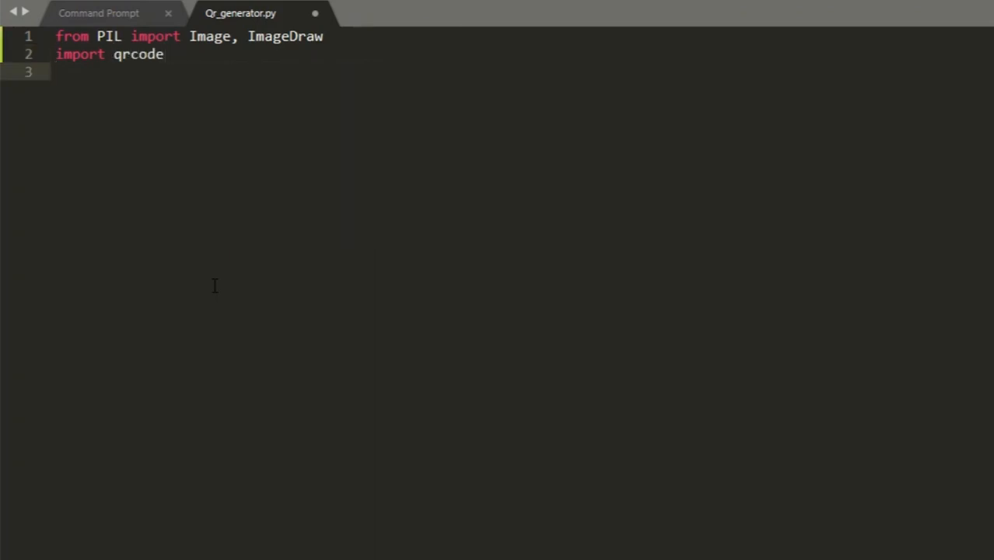
- Start a data="" variable and grab the YouTube video's address to paste into it
type("data")
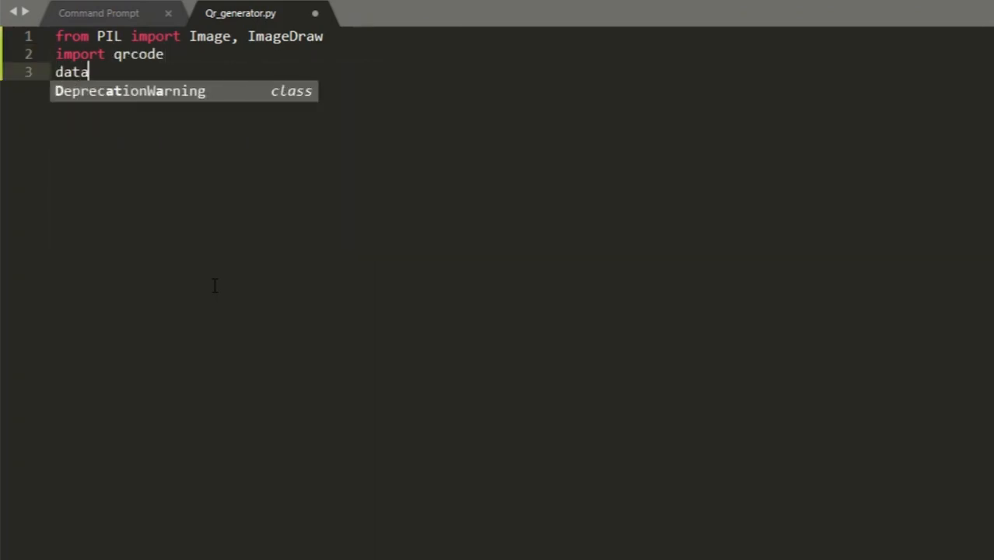
type("=\"\"")
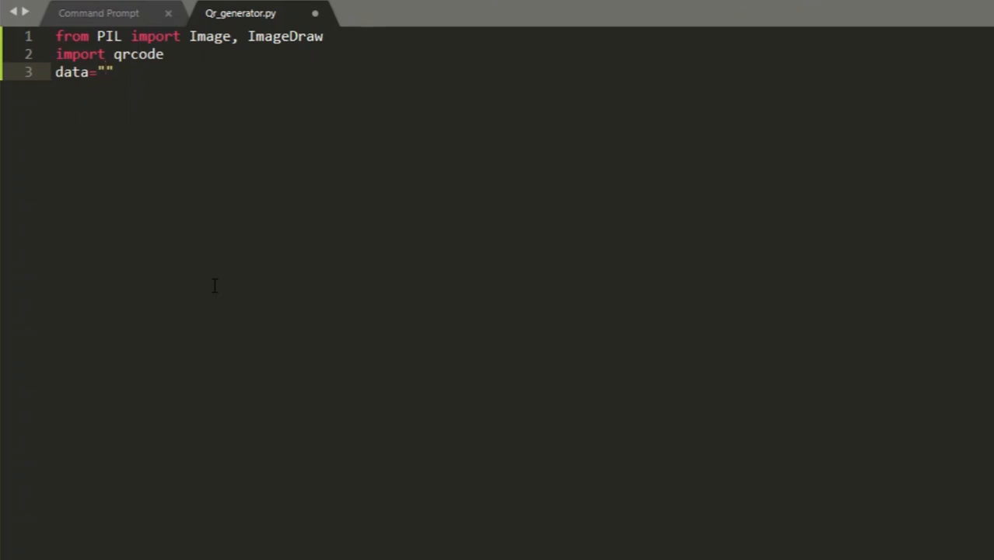
left_click(106, 72)
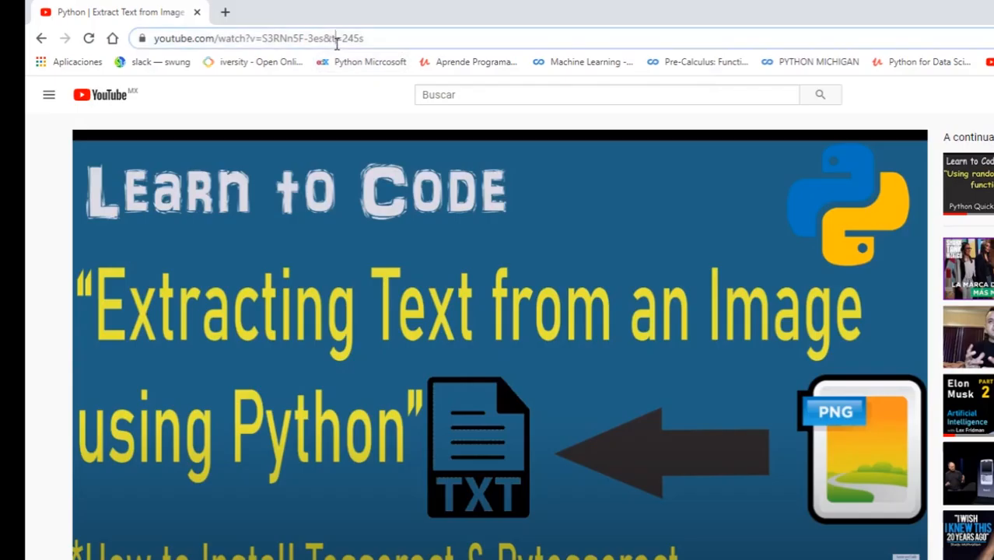
left_click(257, 38)
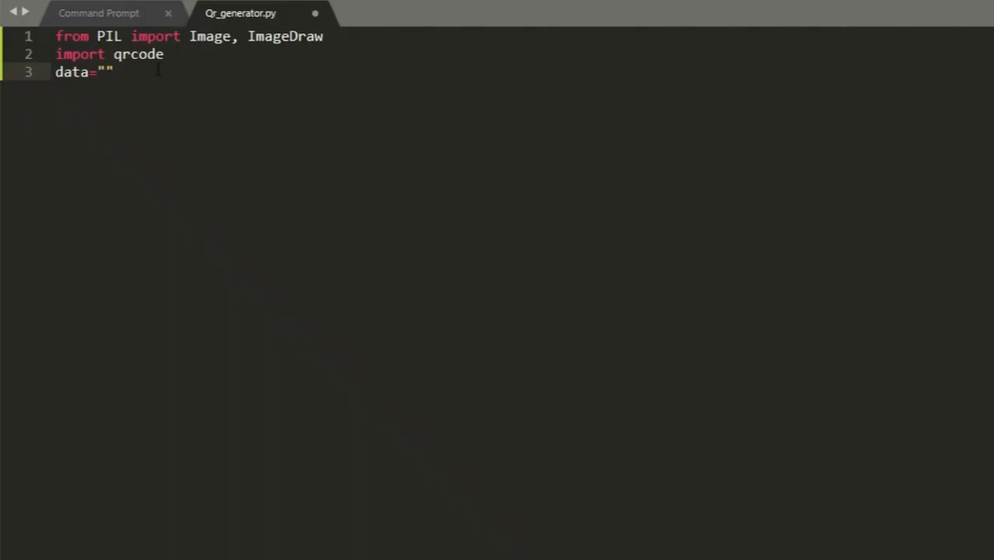
type("https://www.youtube.com/watch?v=S3RNn5F-3es&t=245s")
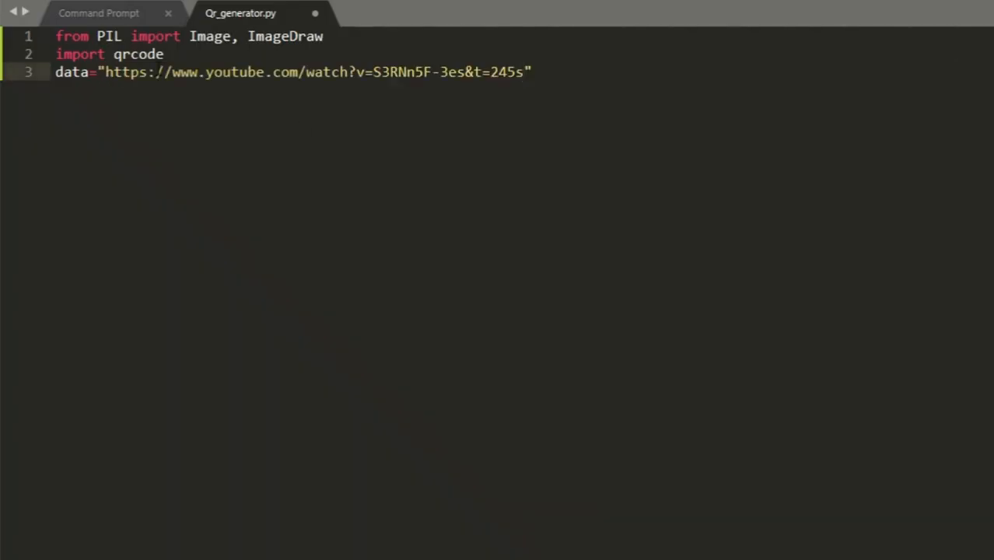
key("enter")
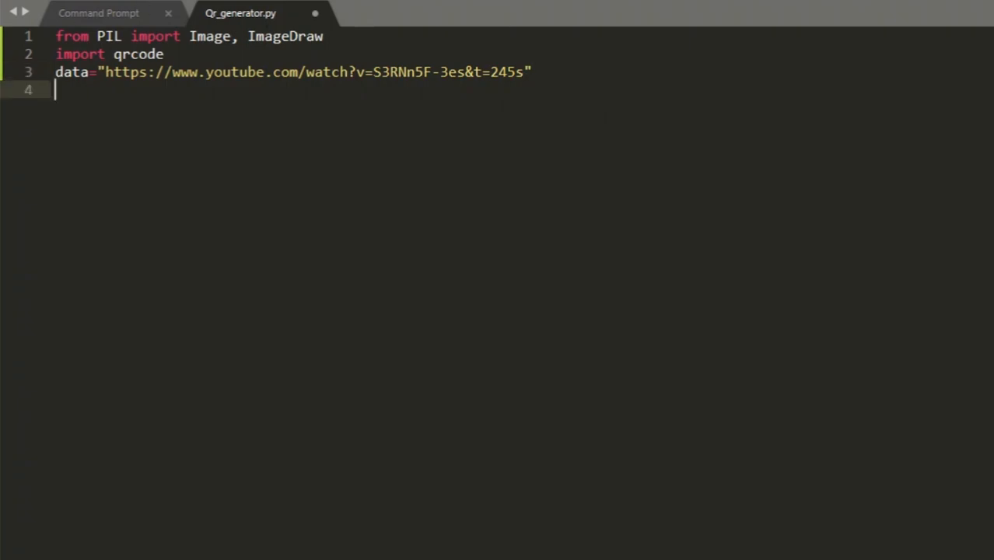
mouse_move(653, 126)
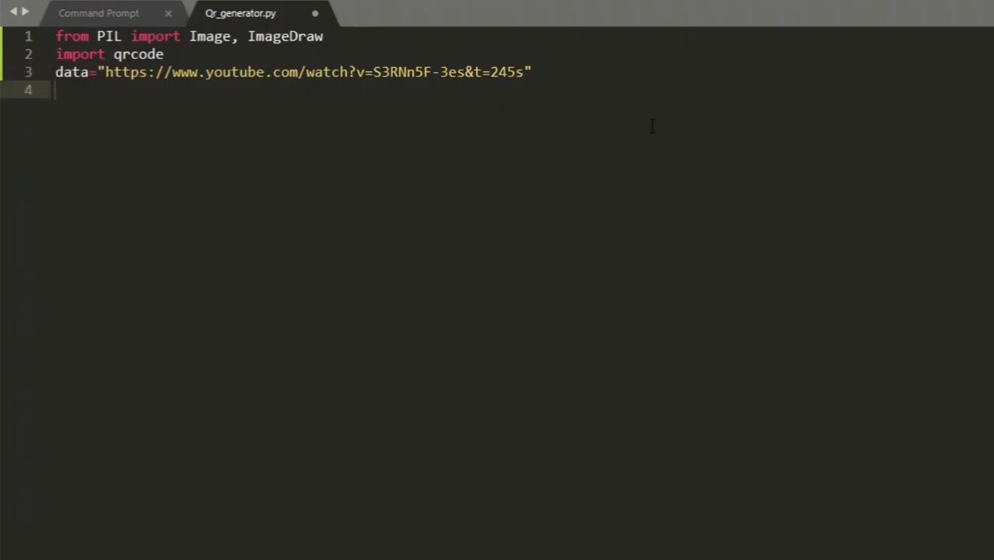
type("#le")
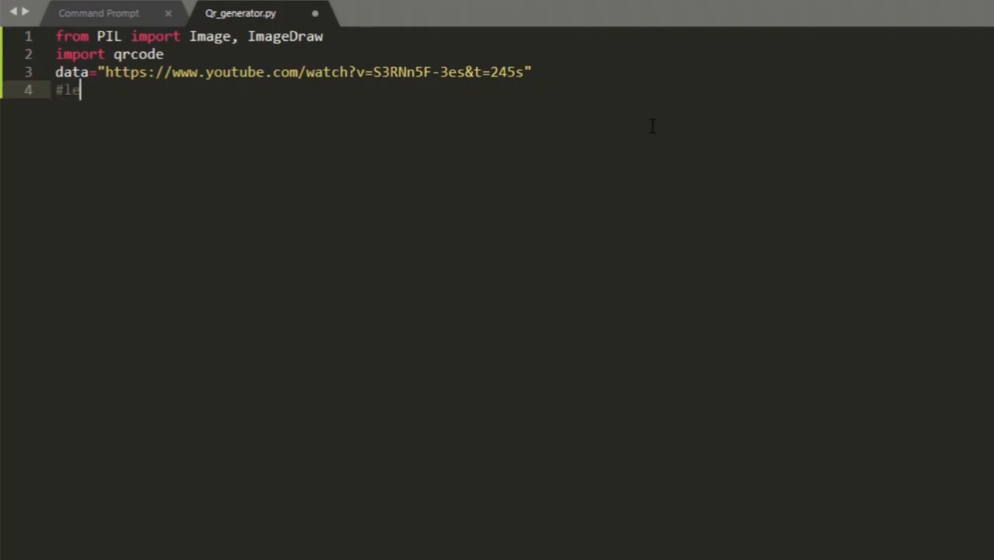
type("ts generate")
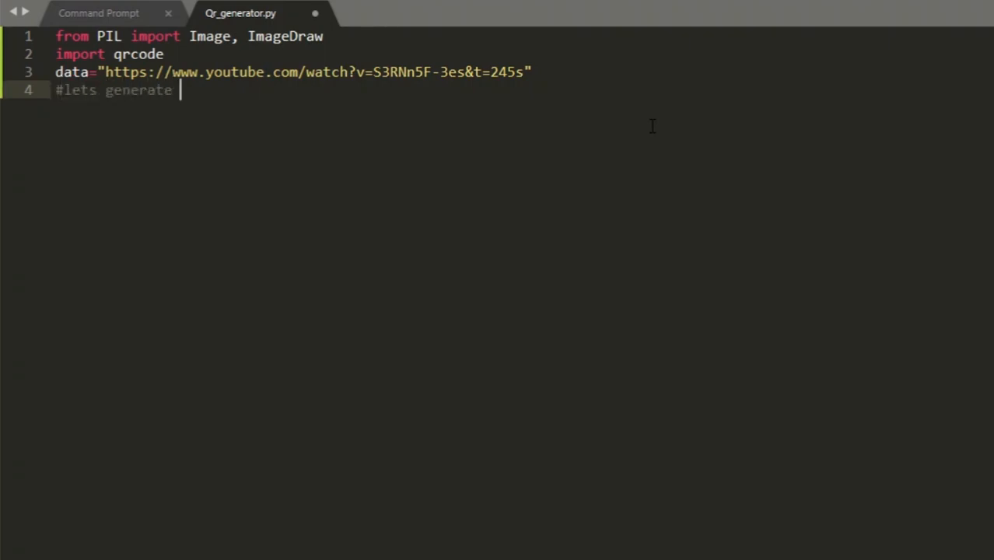
type("the QR code")
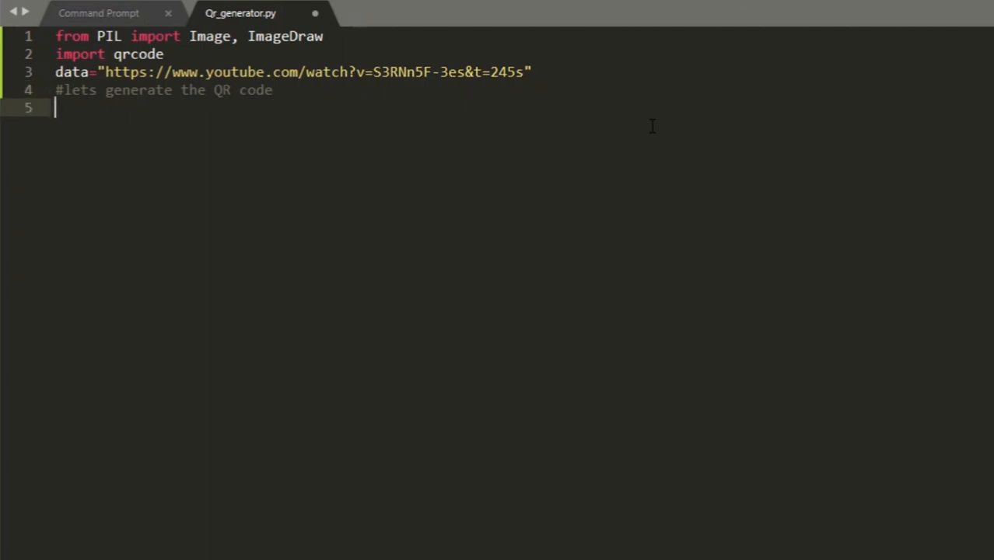
- Generate the QR with img=qrcode.make(data) and save it as LearntoCode_QR.png
type("img")
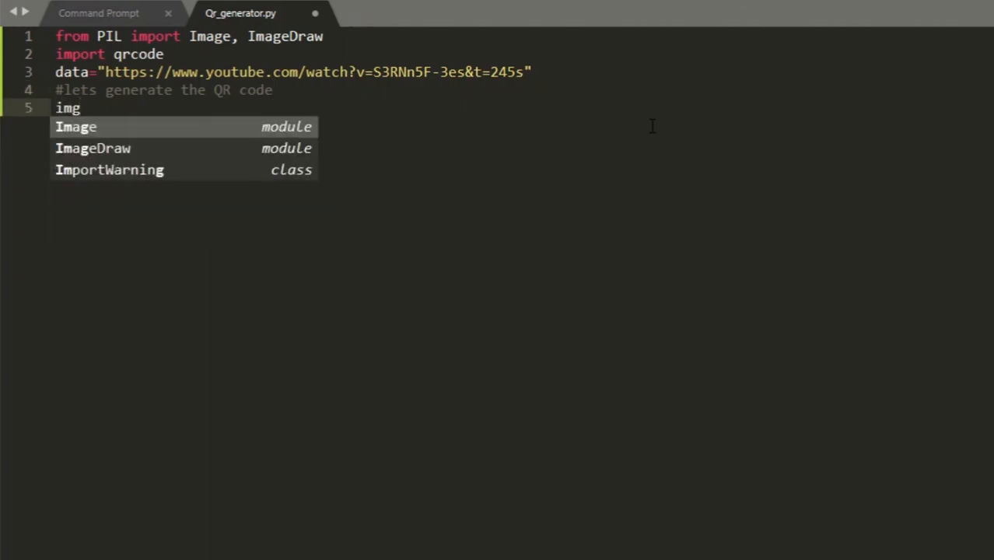
type("=qrcode.make(data")
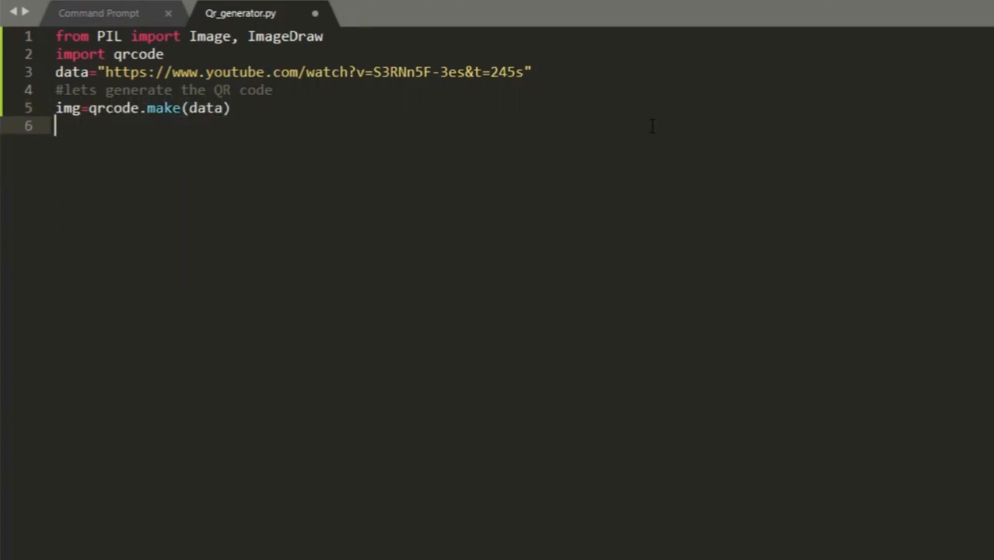
type("img.save(\"")
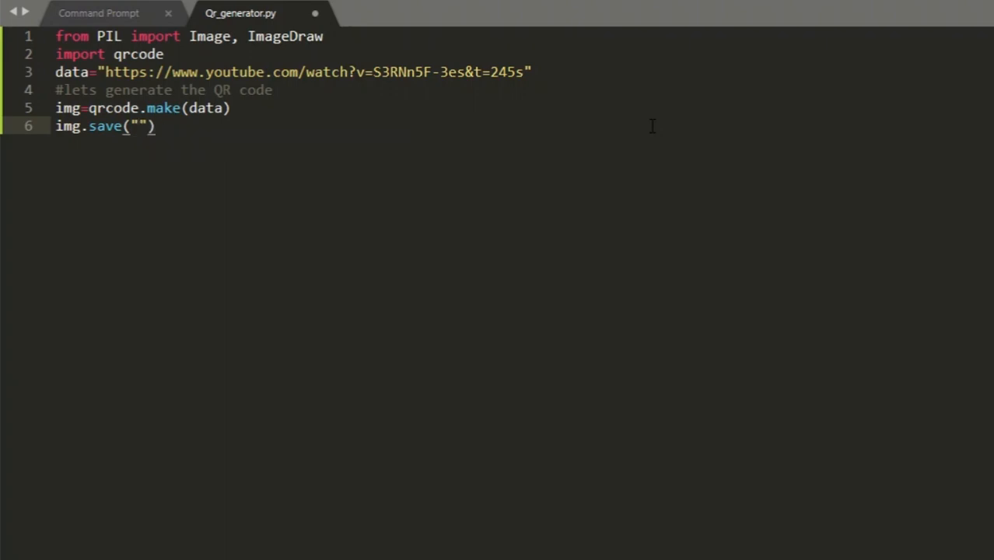
type("Learnto")
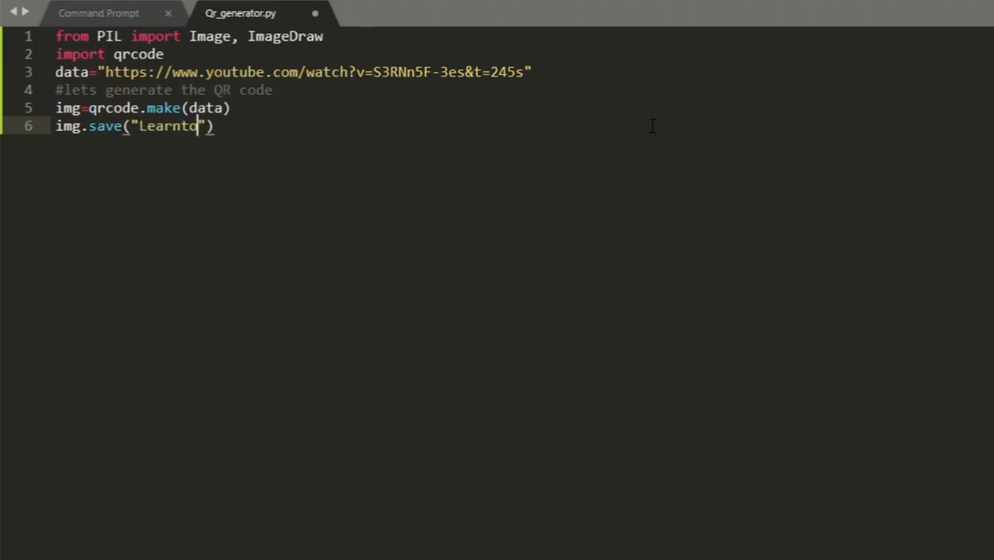
type("Code")
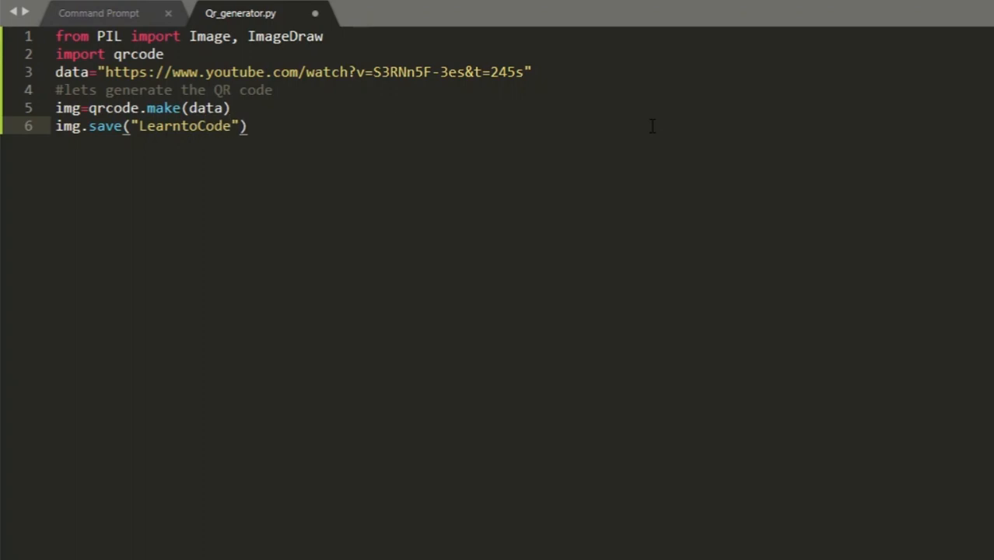
type("_")
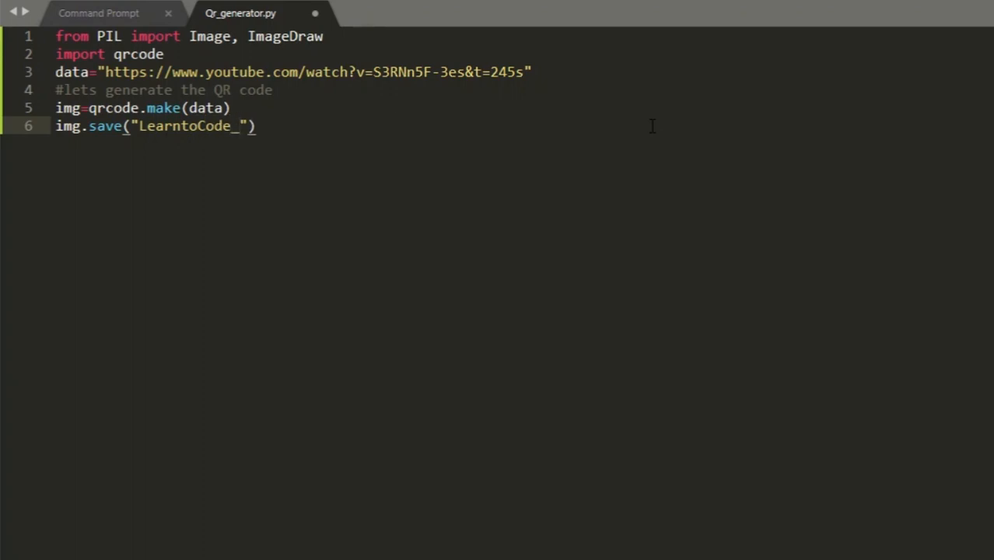
type("QR")
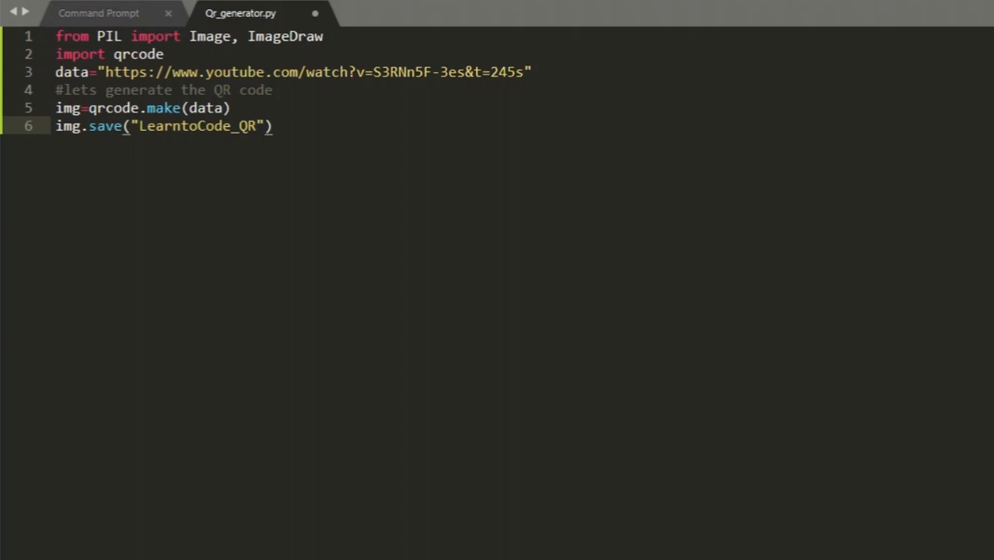
type(".png")
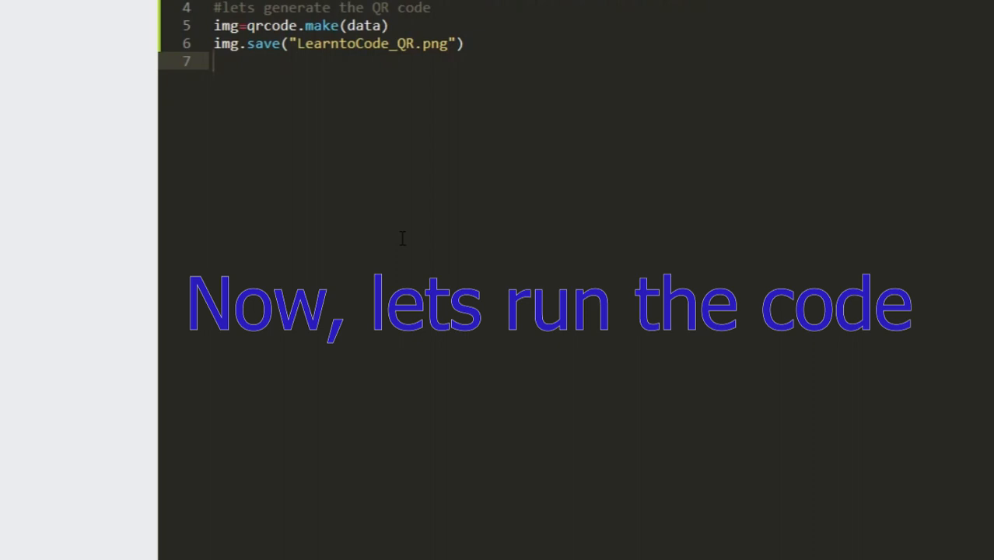
- Build Qr_generator.py so it writes the QR image
key("ctrl+b")
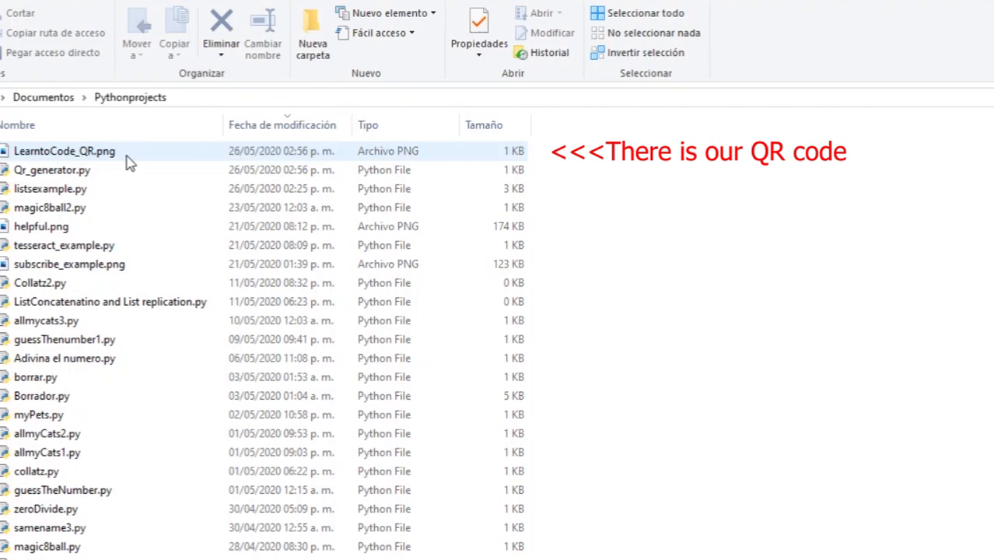
- Select the generated LearntoCode_QR.png in the Pythonprojects folder to view it
left_click(64, 150)
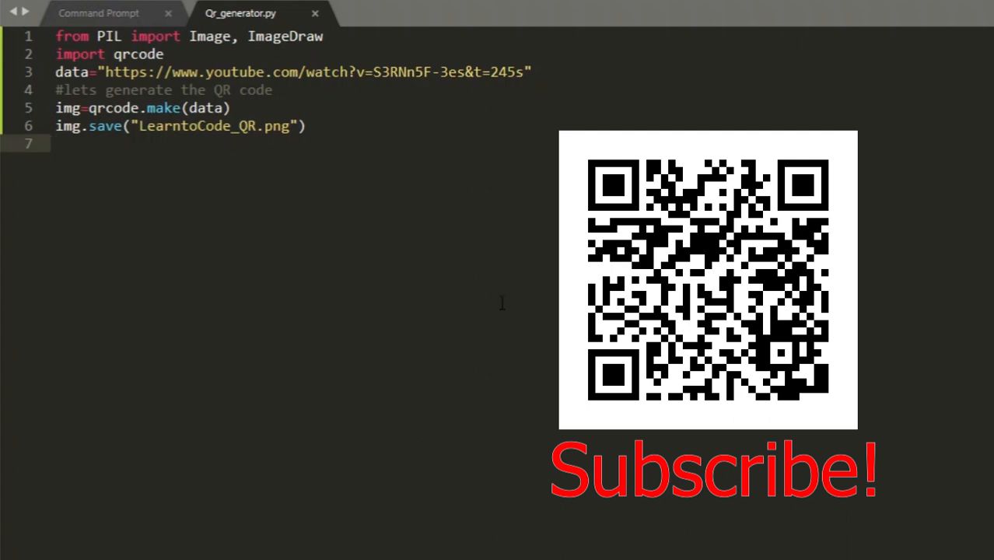
mouse_move(479, 420)
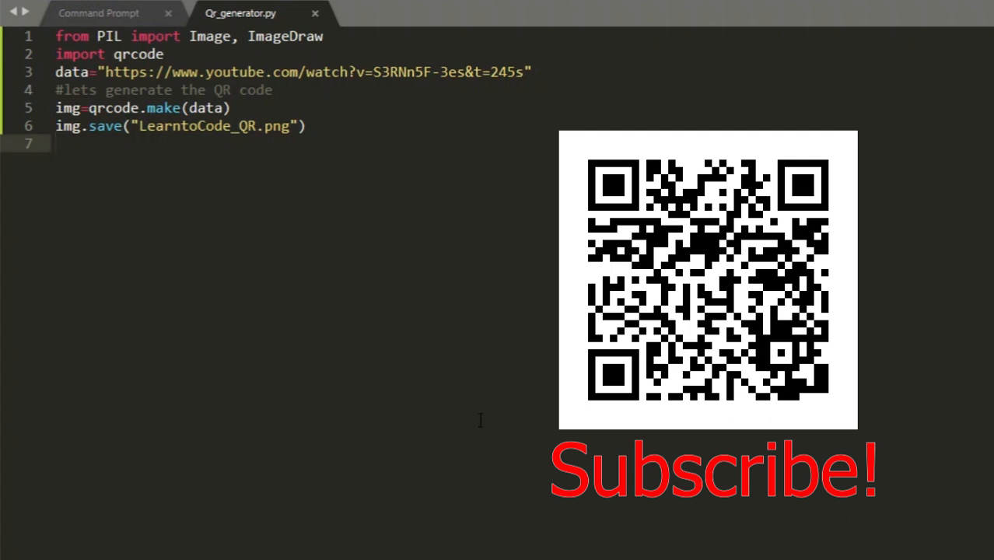